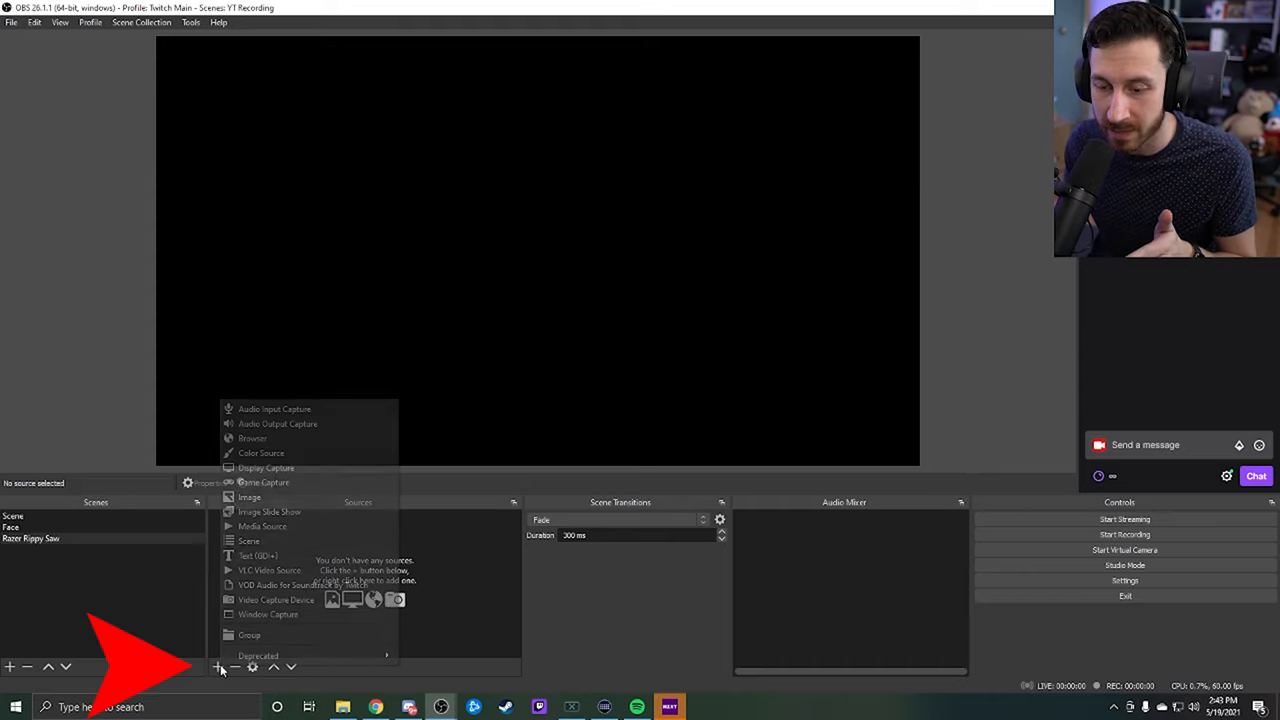
{"action": "mouse_move", "coordinate": [275, 600]}
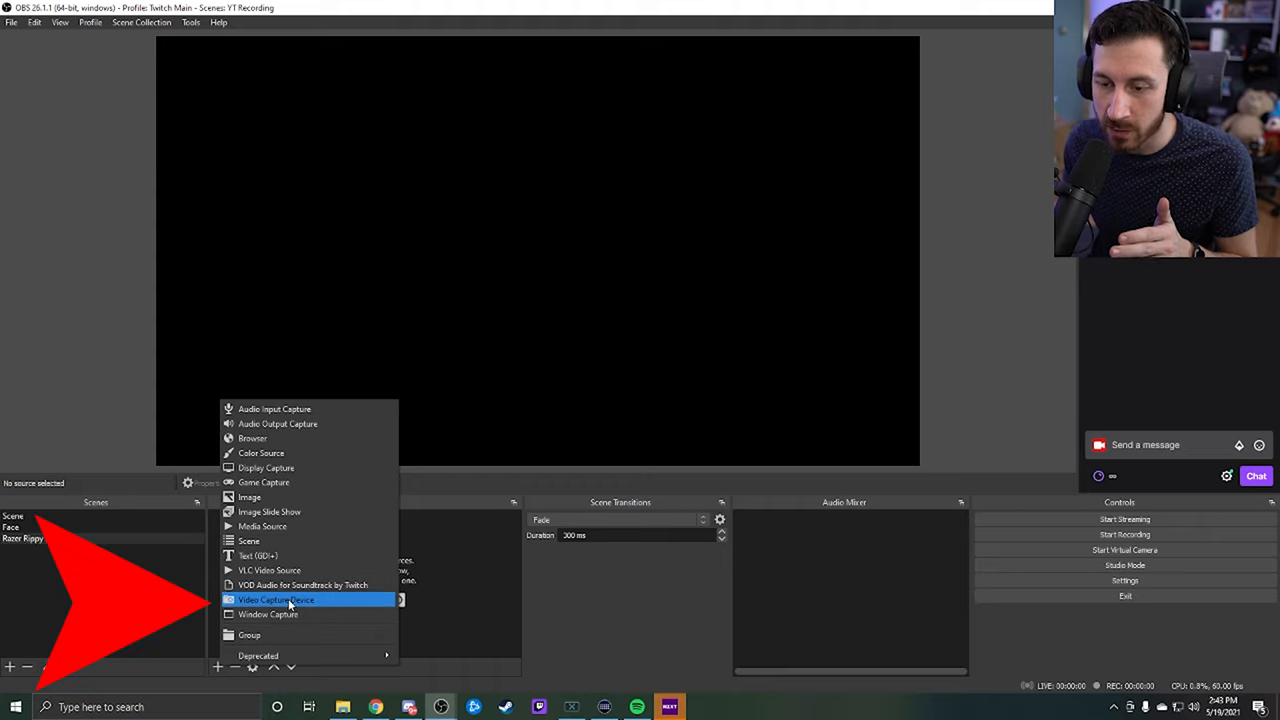
- Add a Video Capture Device source 'Ripsaw HD' using the Razer Ripsaw HD HDMI device
{"action": "left_click", "coordinate": [276, 599]}
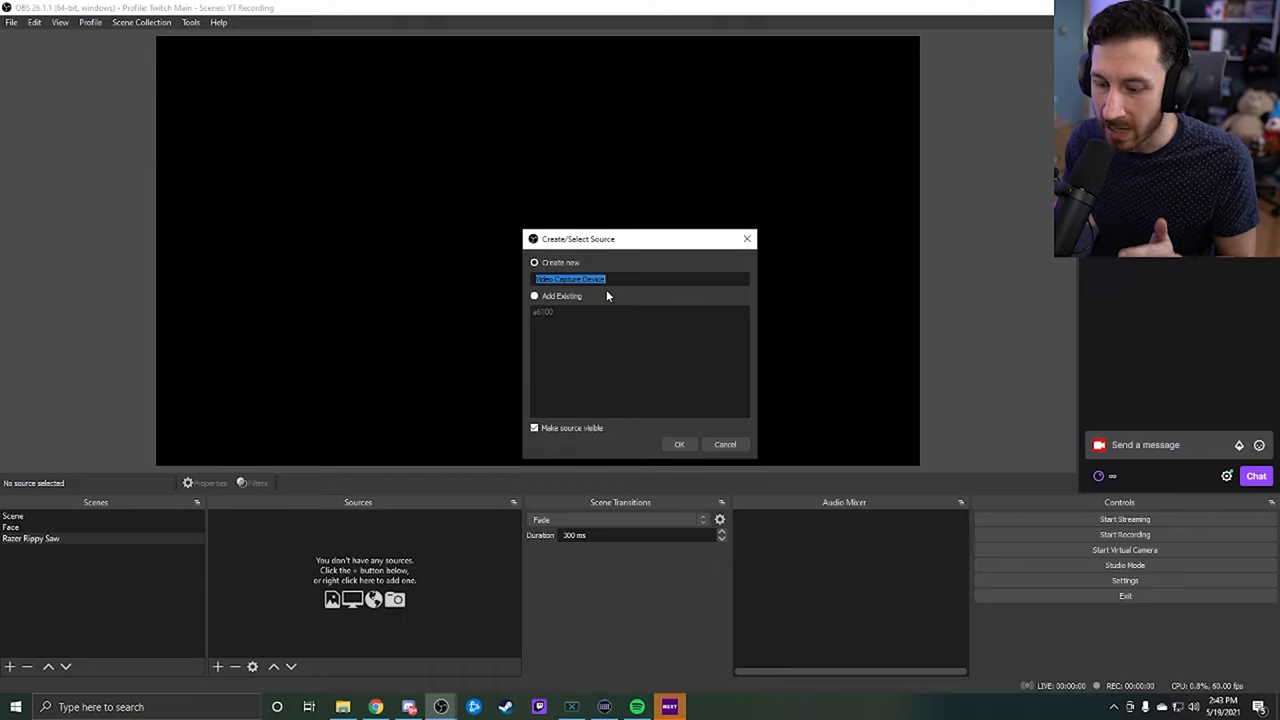
{"action": "type", "text": "Ripsaw HD"}
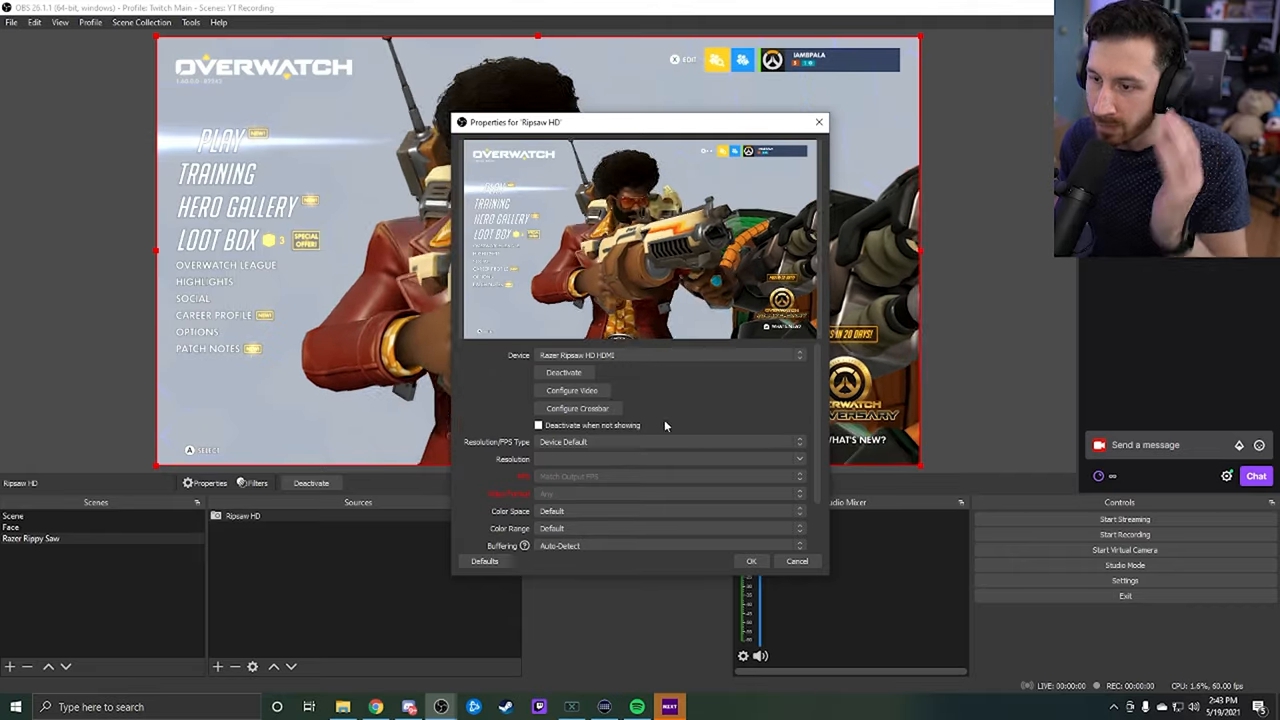
{"action": "scroll", "scroll_direction": "down", "scroll_amount": 3}
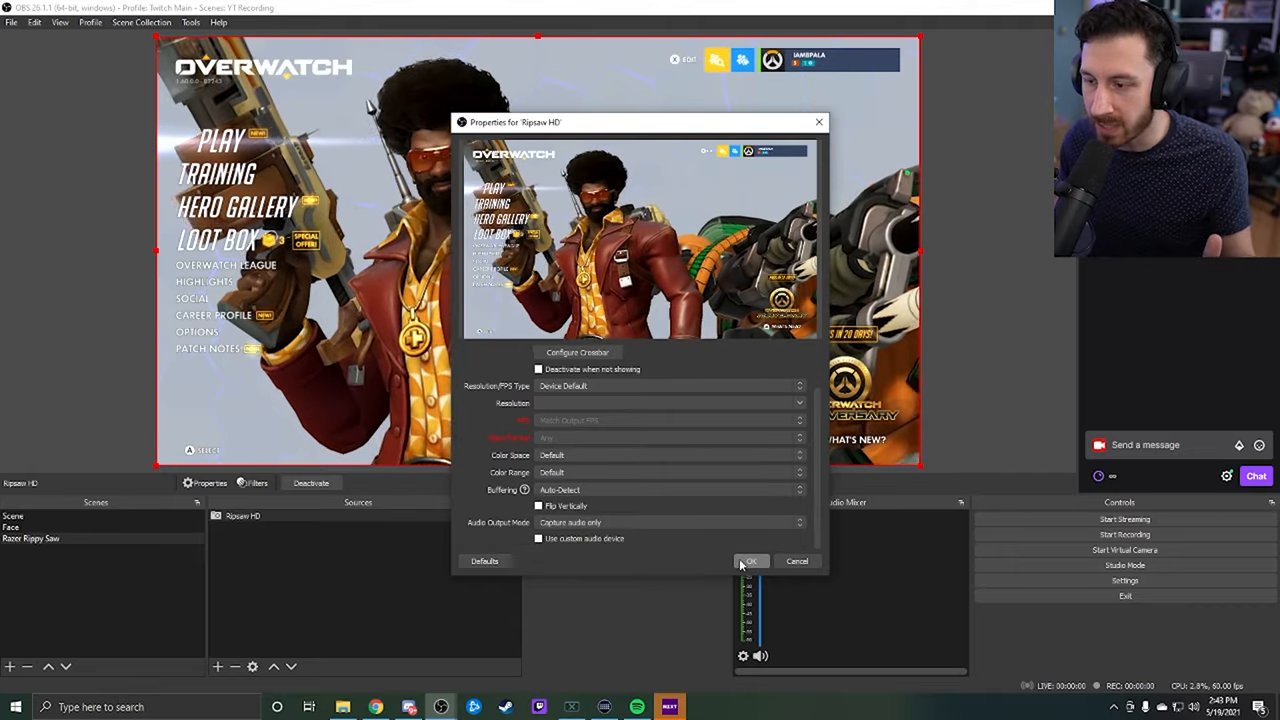
{"action": "left_click", "coordinate": [750, 561]}
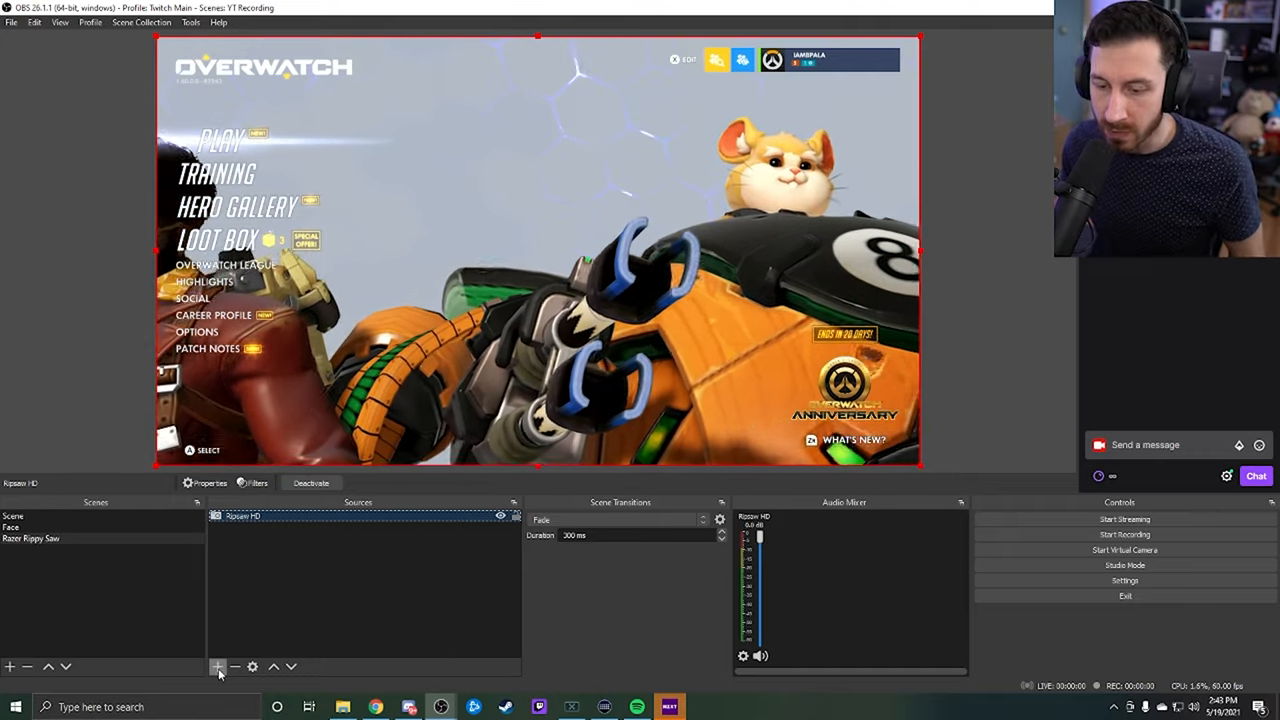
- Add an Audio Input Capture source 'Ripsaw HD audio' using the Razer Ripsaw HD microphone
{"action": "left_click", "coordinate": [216, 666]}
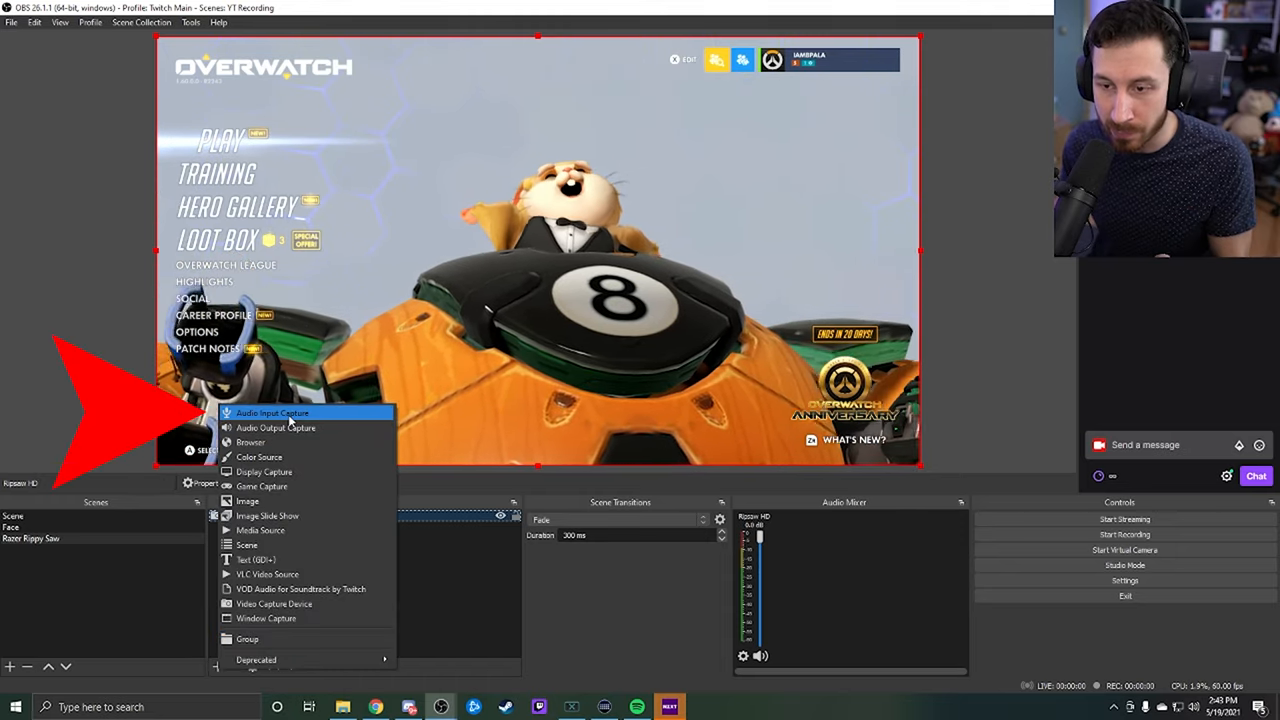
{"action": "left_click", "coordinate": [272, 413]}
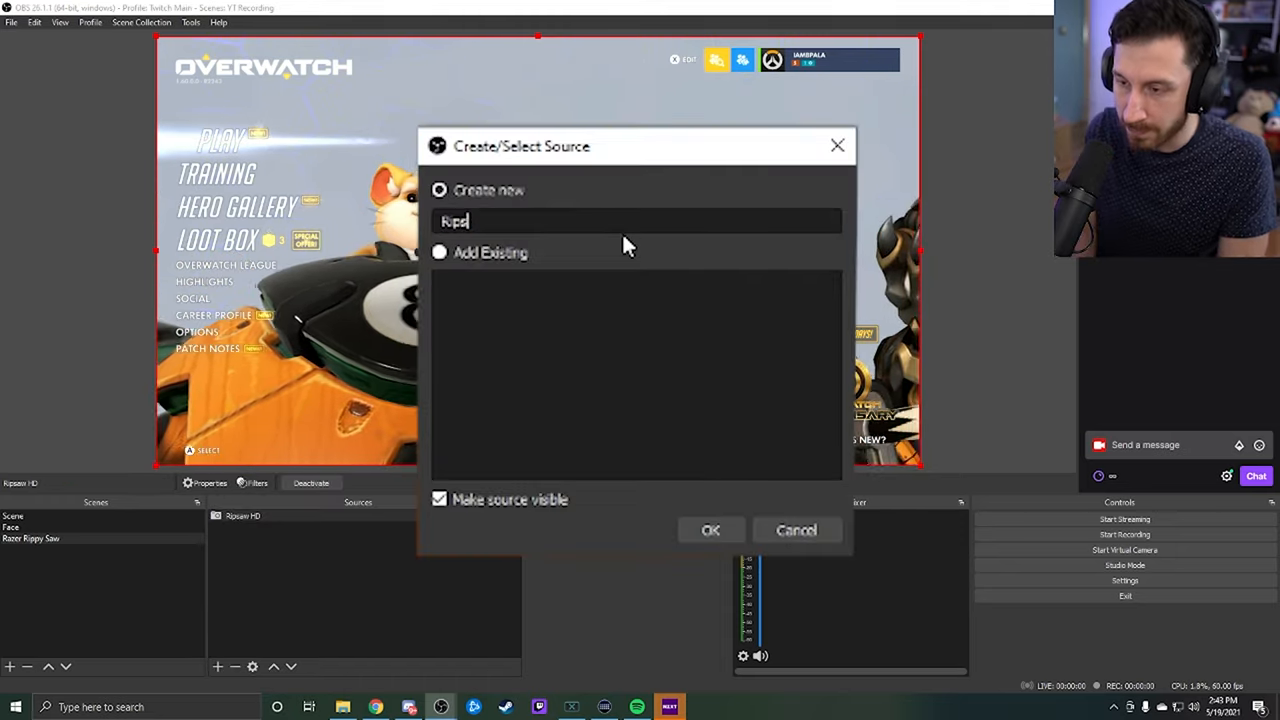
{"action": "type", "text": "Ripsaw HD audio"}
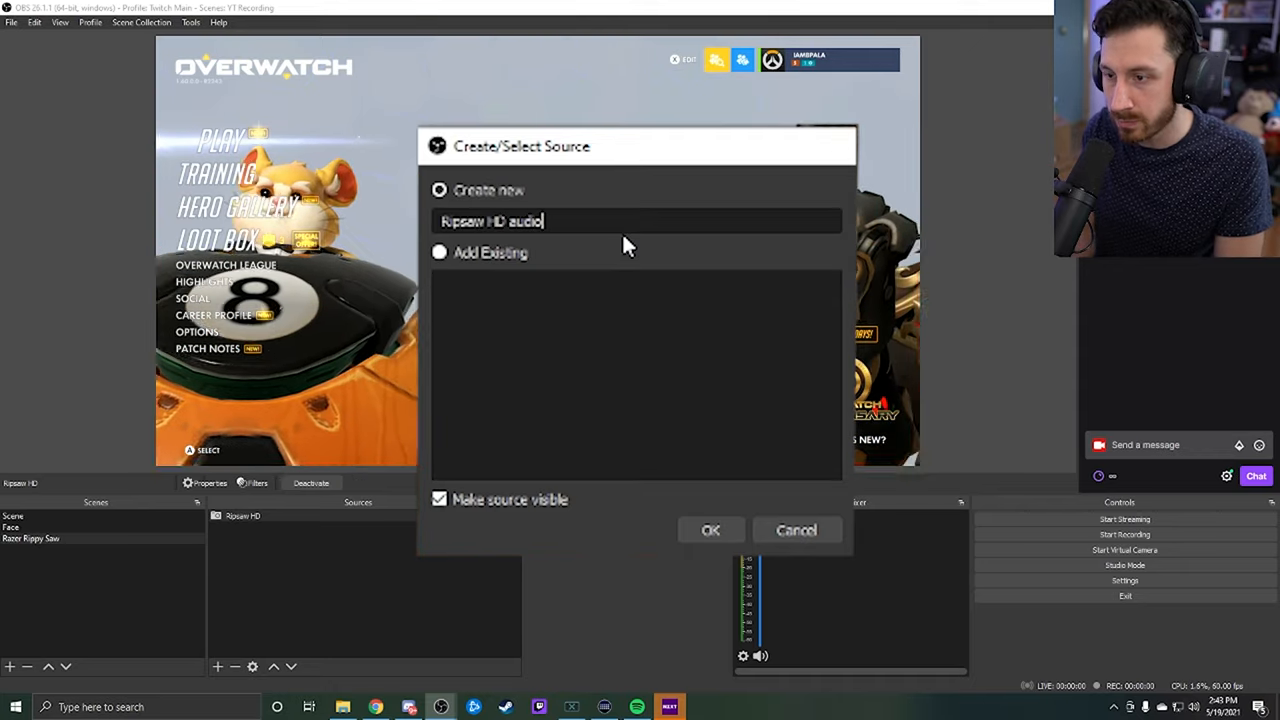
{"action": "left_click", "coordinate": [711, 530]}
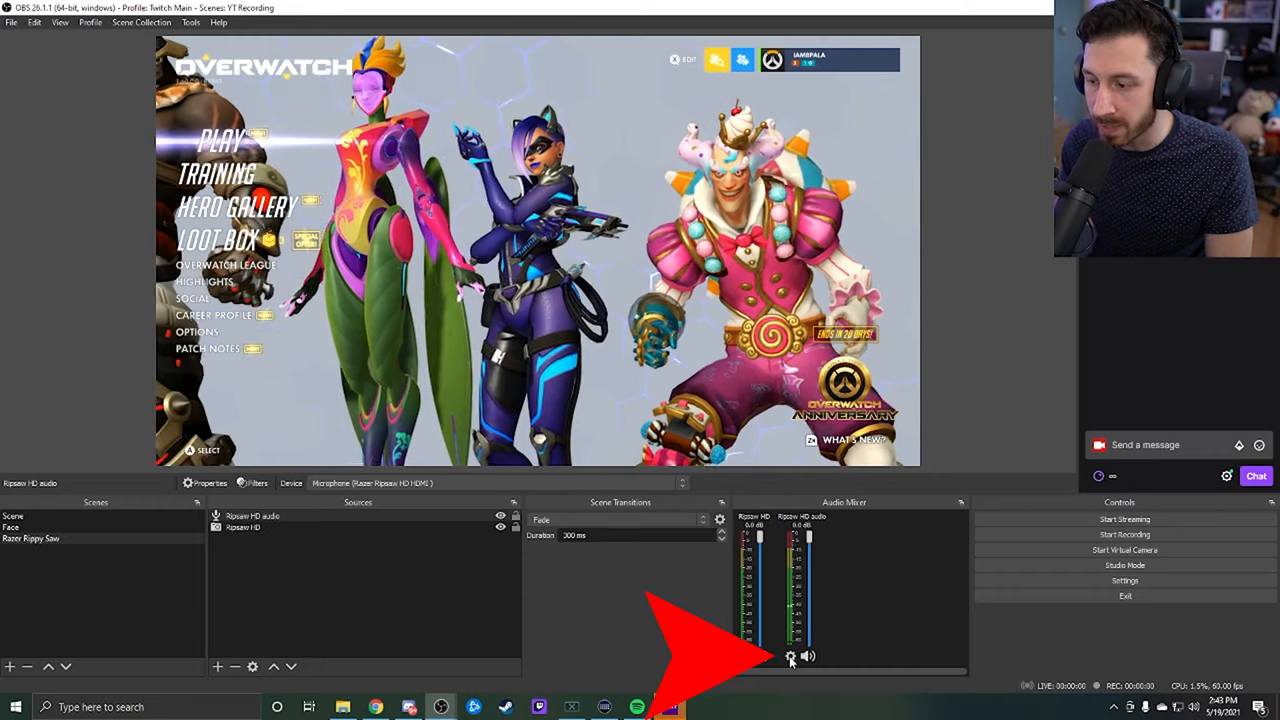
{"action": "left_click", "coordinate": [790, 656]}
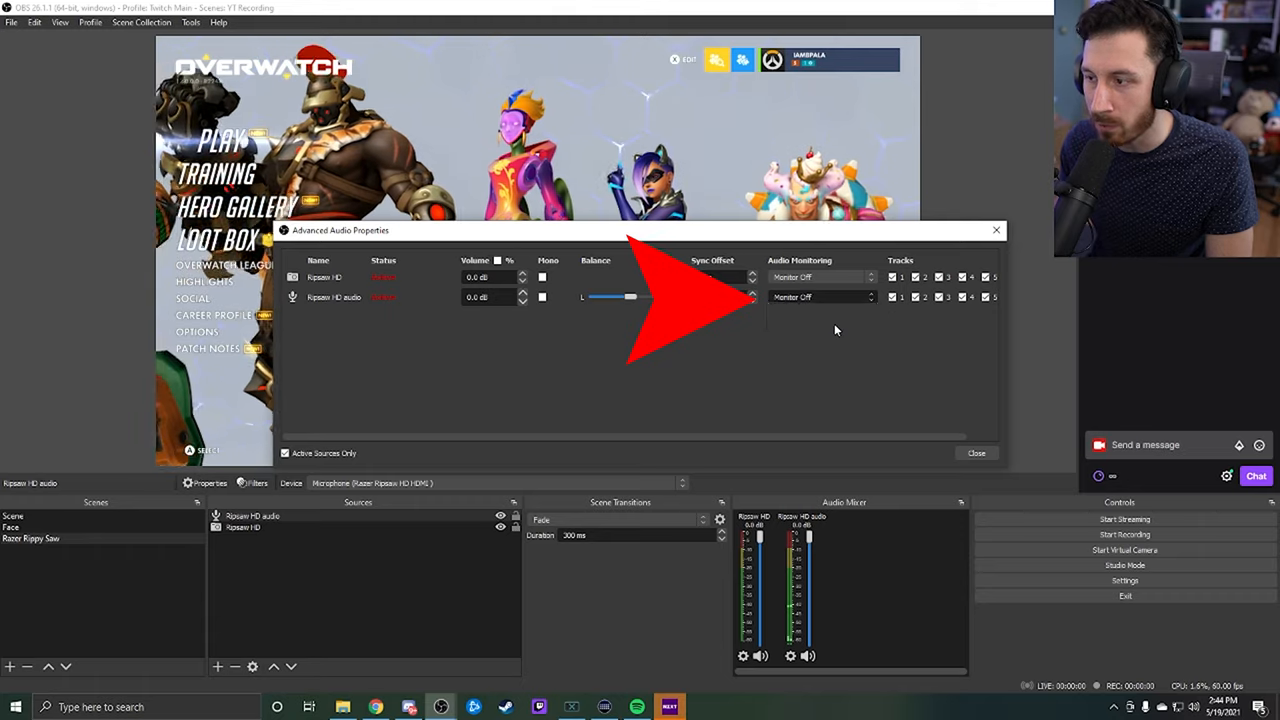
{"action": "left_click", "coordinate": [975, 453]}
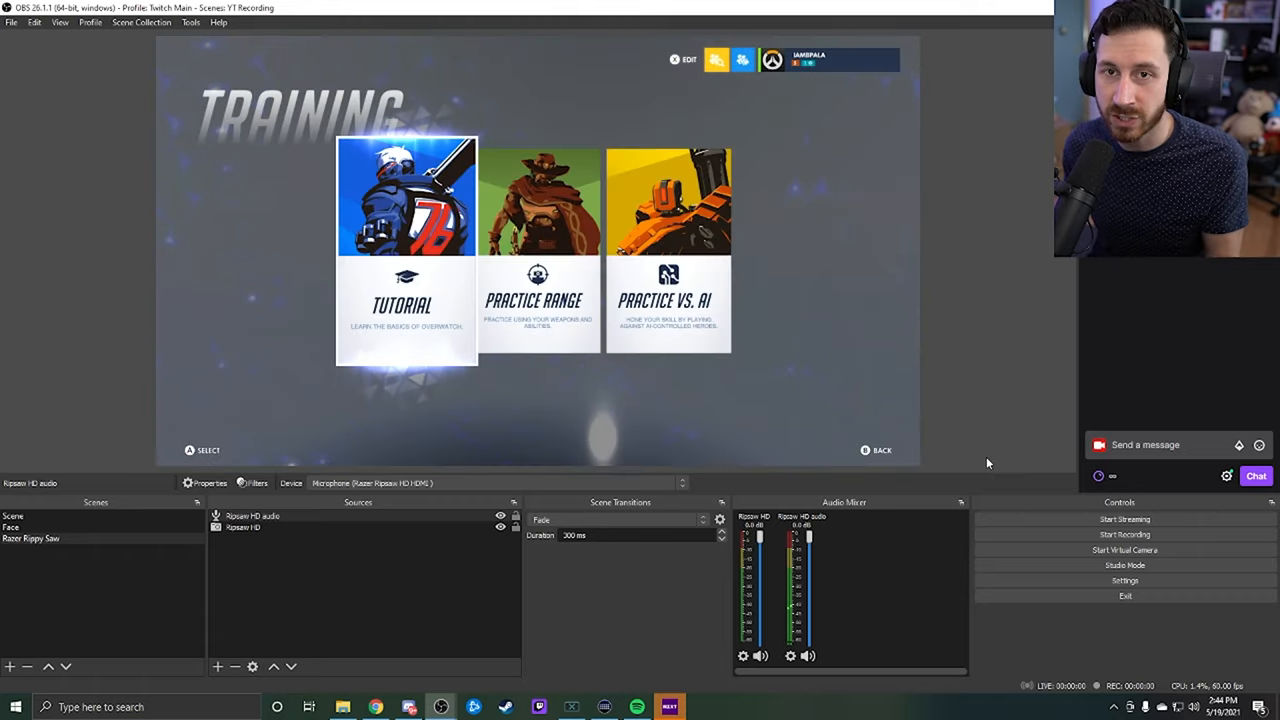
{"action": "left_click", "coordinate": [702, 707]}
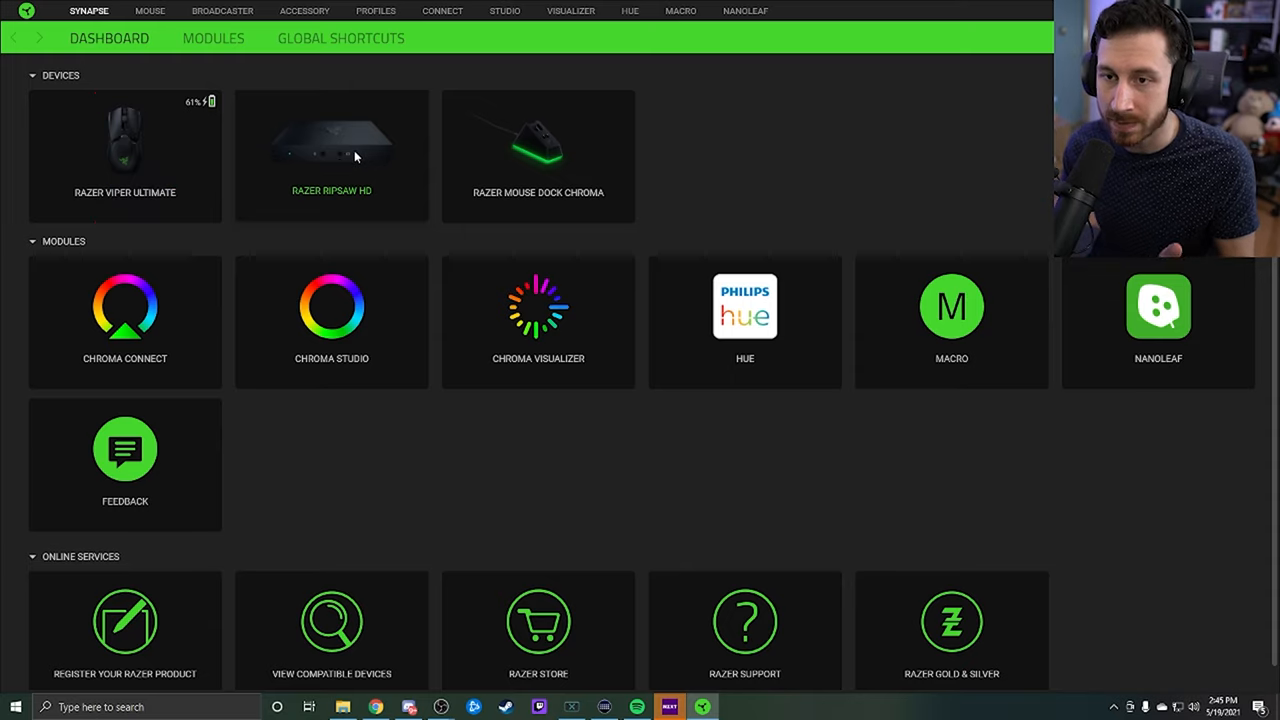
- Open the Razer Ripsaw HD device settings showing its audio monitoring volumes
{"action": "left_click", "coordinate": [331, 150]}
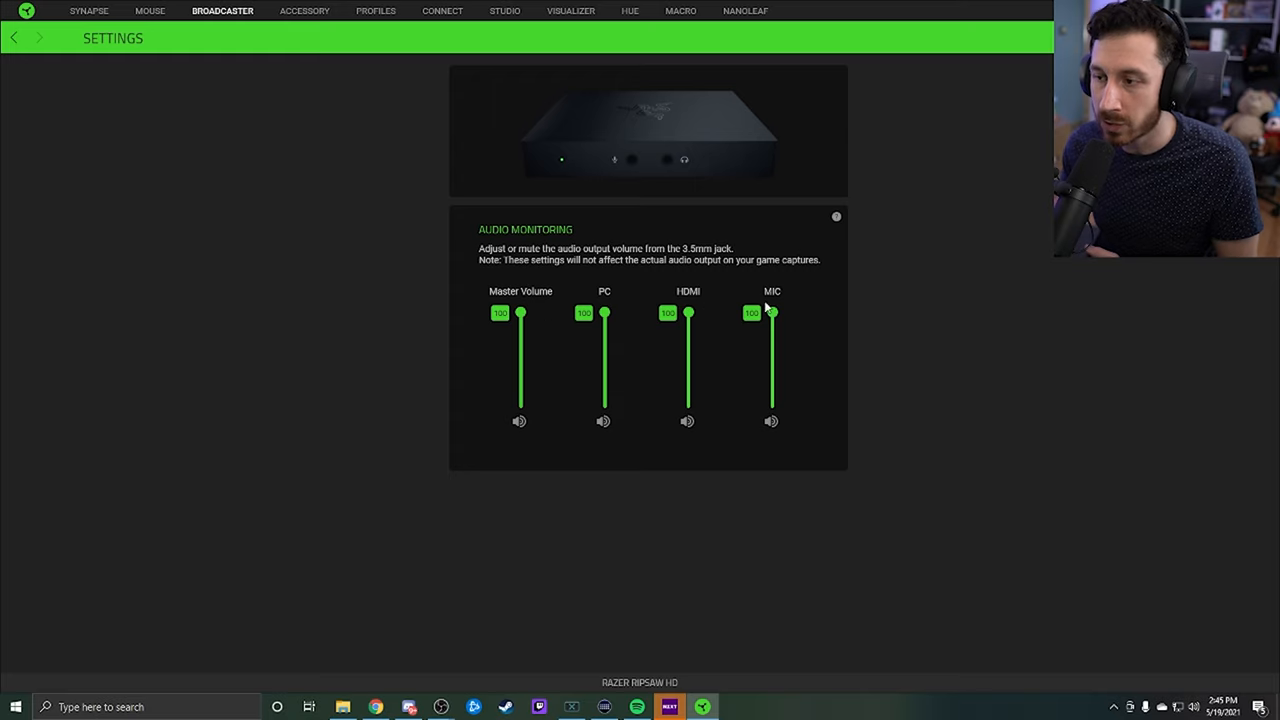
{"action": "mouse_move", "coordinate": [695, 323]}
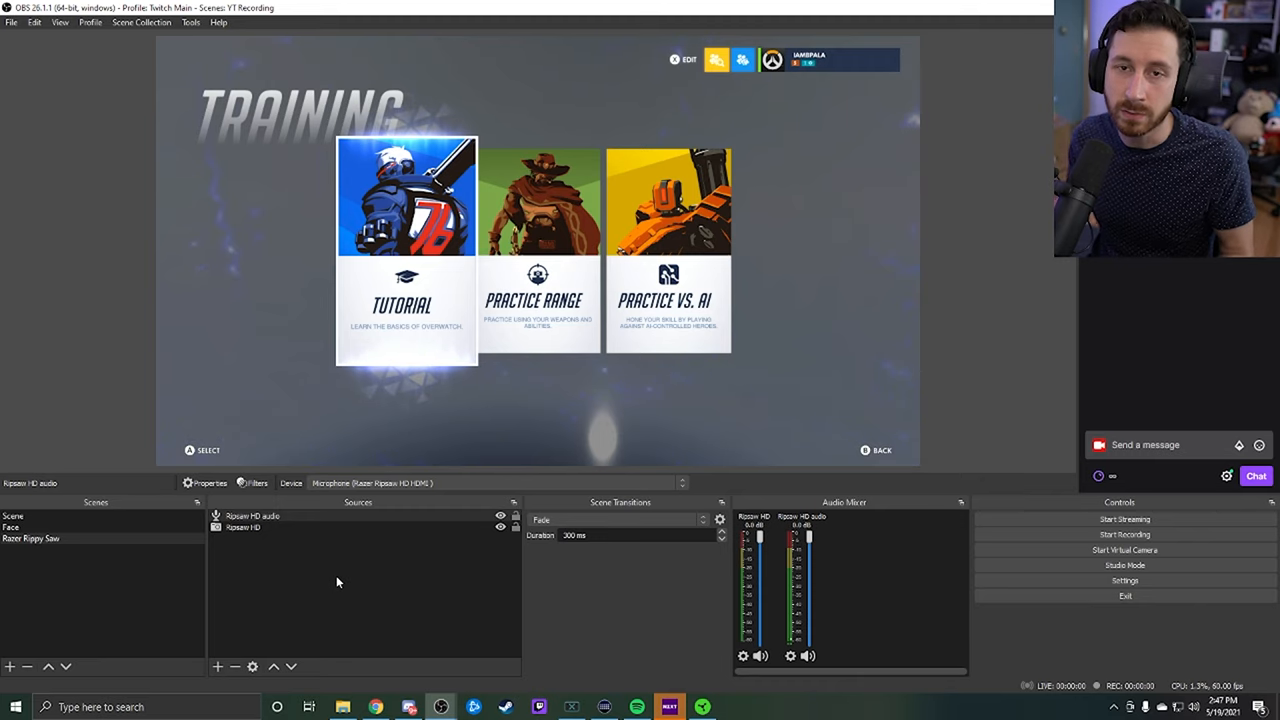
- Group both Ripsaw HD sources into a 'Ripsaw' group and hide it
{"action": "left_click", "coordinate": [243, 527]}
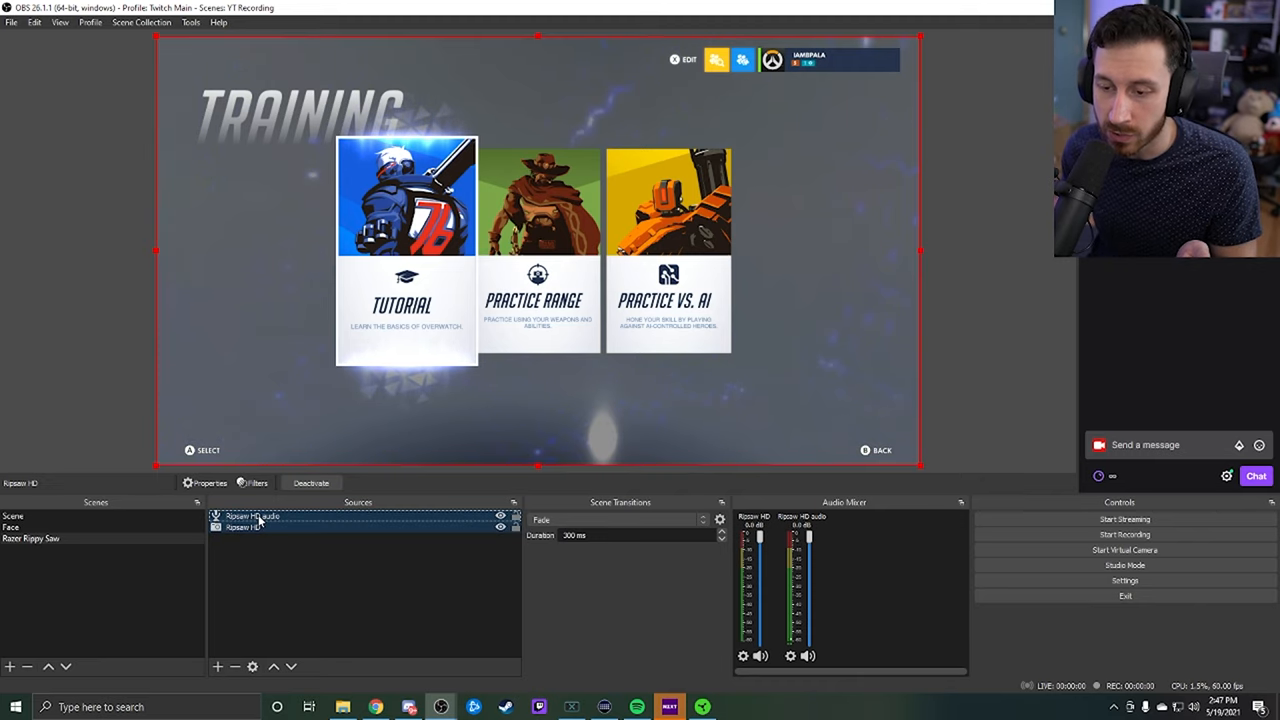
{"action": "right_click", "coordinate": [250, 516]}
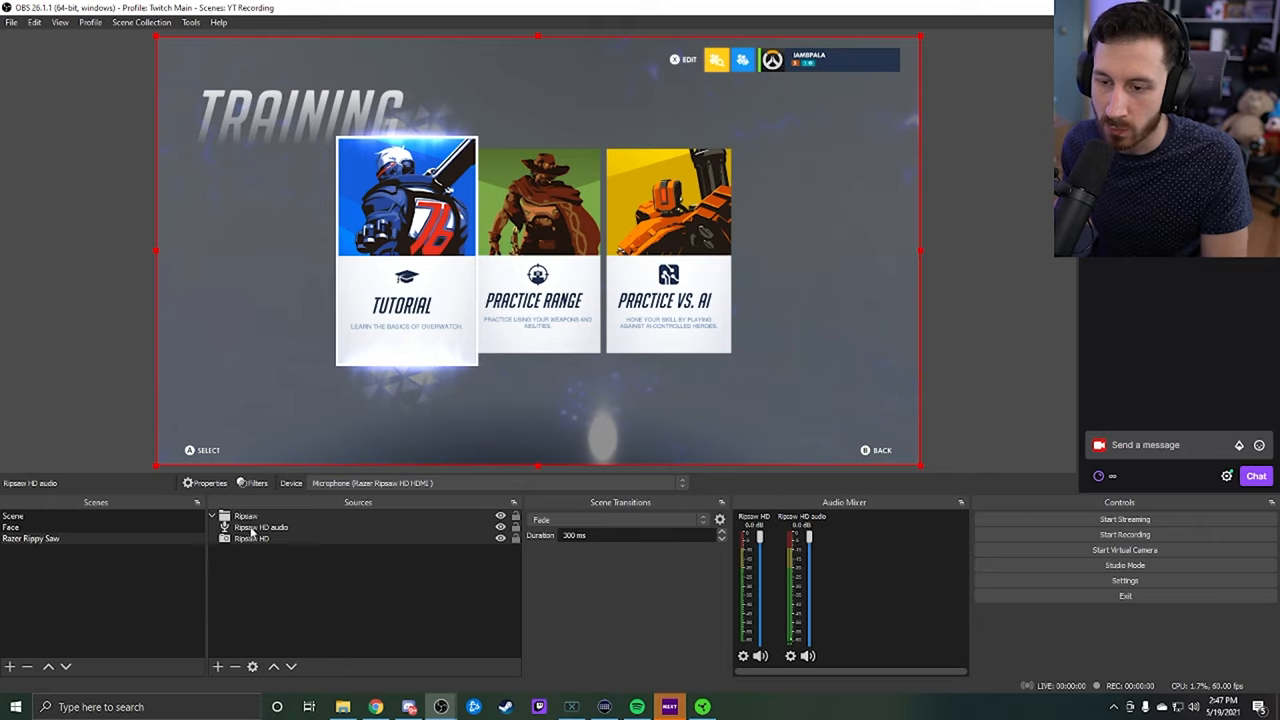
{"action": "left_click", "coordinate": [500, 517]}
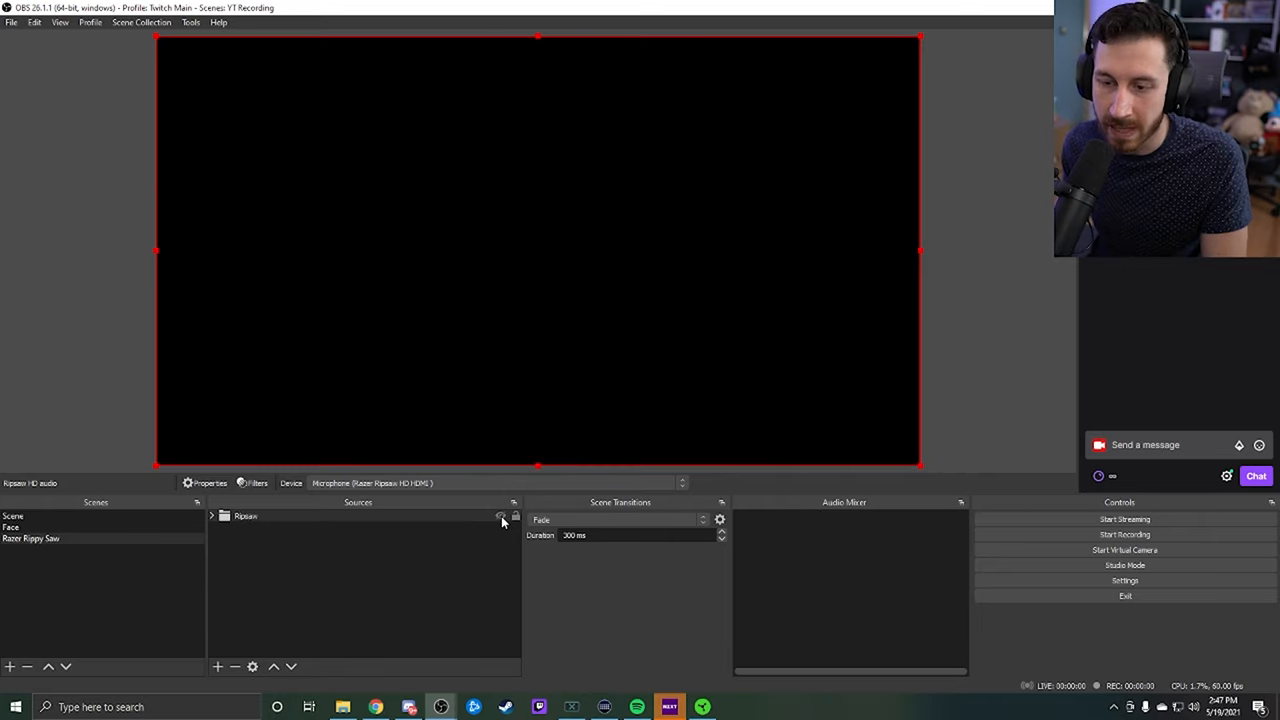